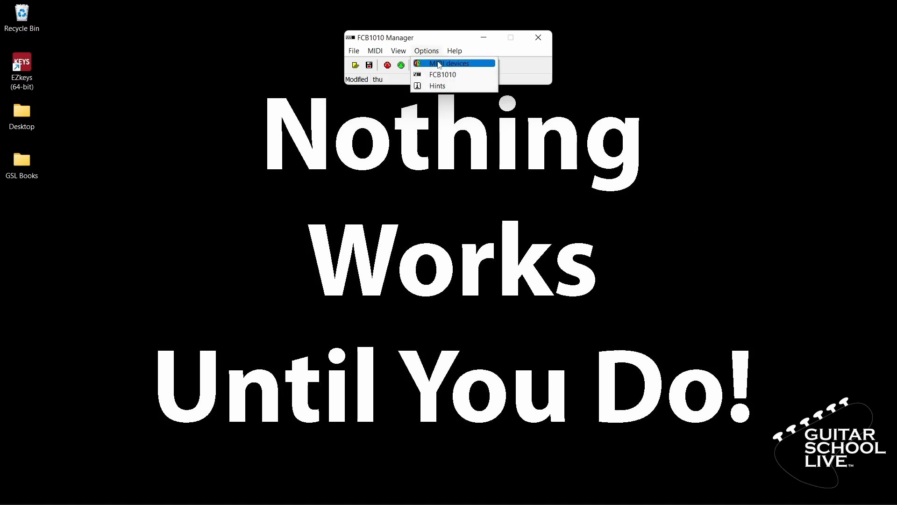
Confirm Focusrite USB MIDI as the MIDI device and show the Presets table.
{"action": "left_click", "coordinate": [449, 63]}
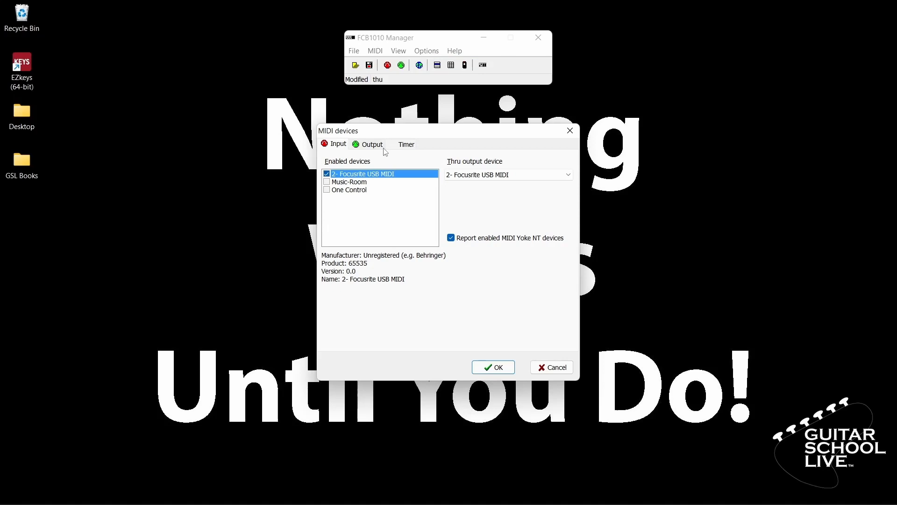
{"action": "mouse_move", "coordinate": [505, 268]}
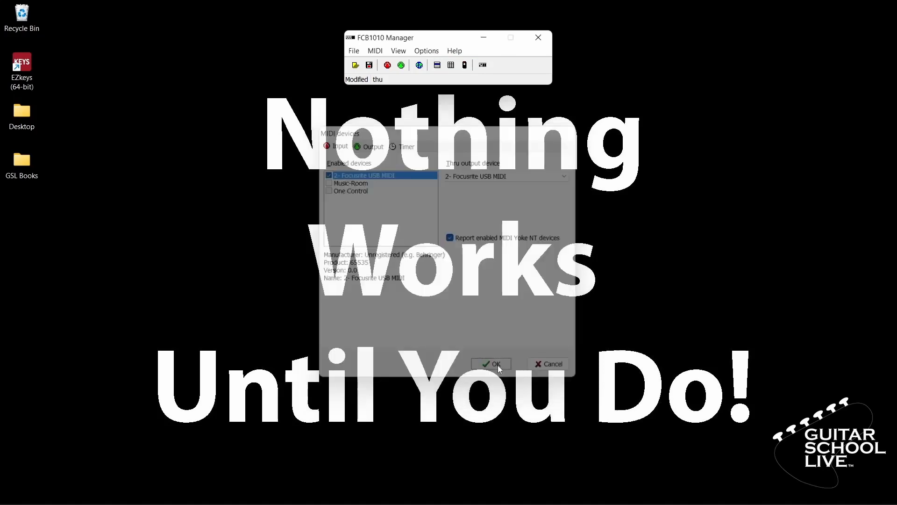
{"action": "left_click", "coordinate": [398, 51]}
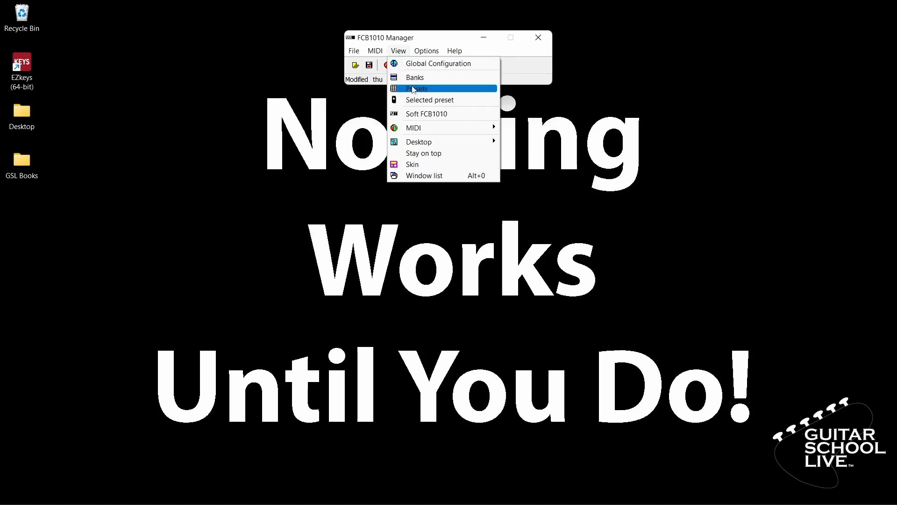
{"action": "left_click", "coordinate": [417, 87]}
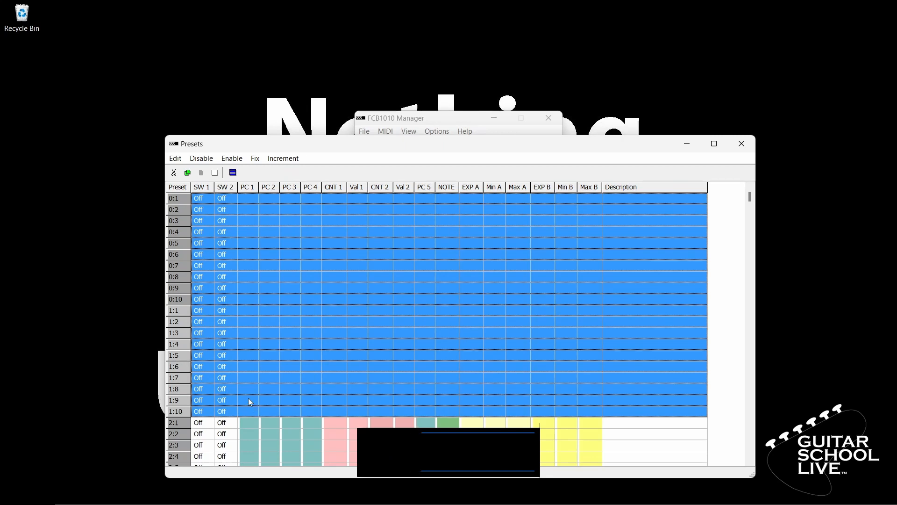
Enable NOTE on presets 0:1–1:10, increment notes from 1, and start enabling the expression pedals.
{"action": "left_click", "coordinate": [230, 157]}
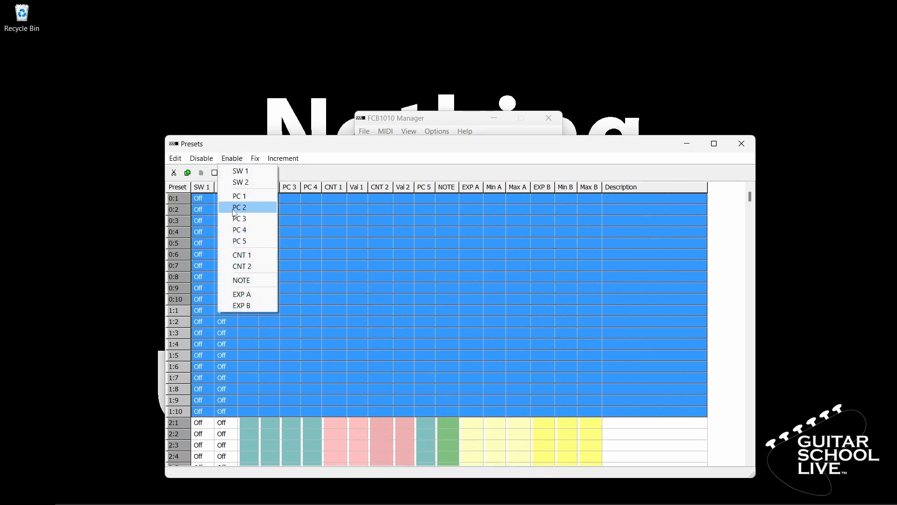
{"action": "left_click", "coordinate": [242, 279]}
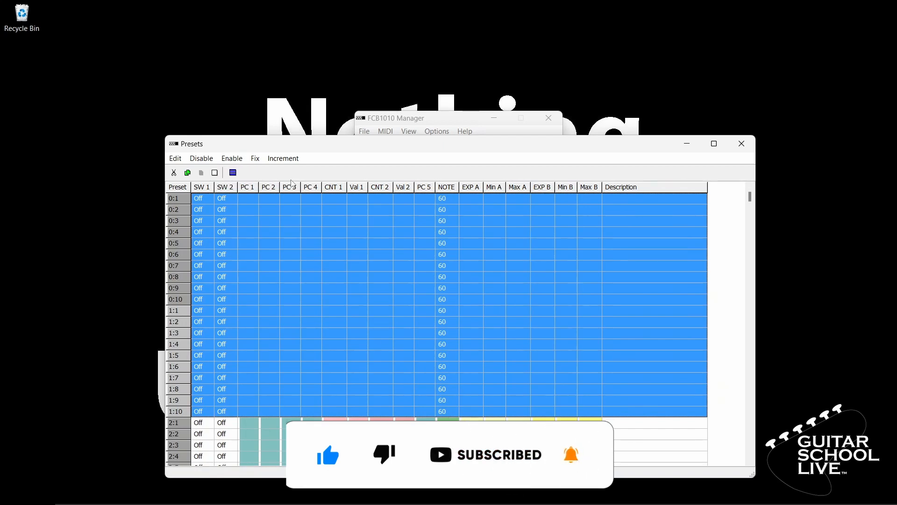
{"action": "left_click", "coordinate": [282, 158]}
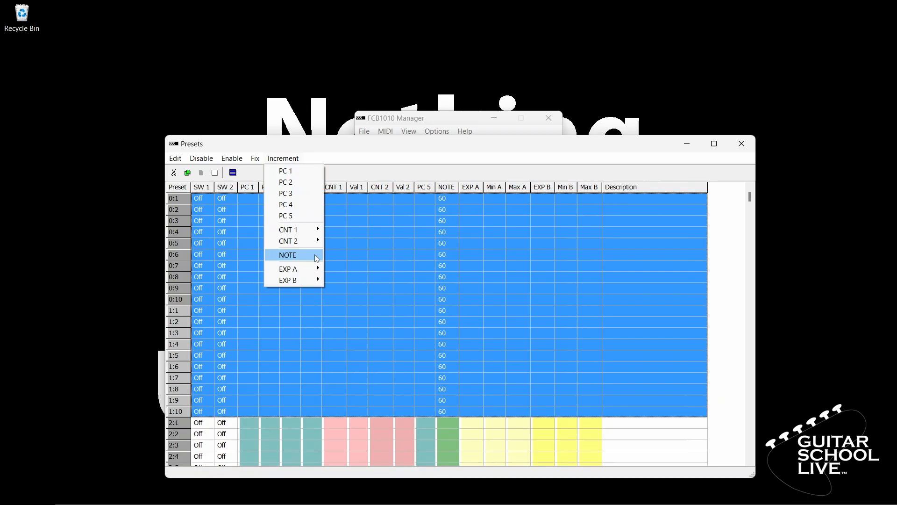
{"action": "left_click", "coordinate": [287, 255]}
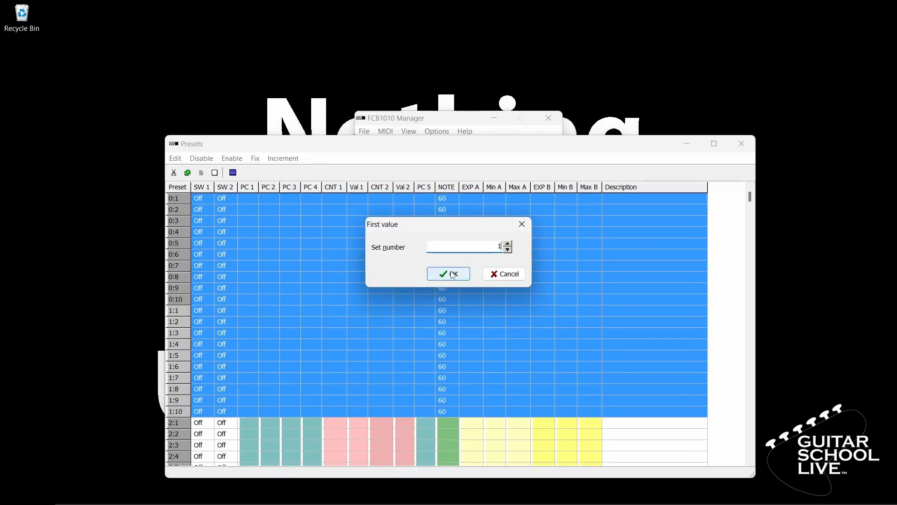
{"action": "left_click", "coordinate": [448, 274]}
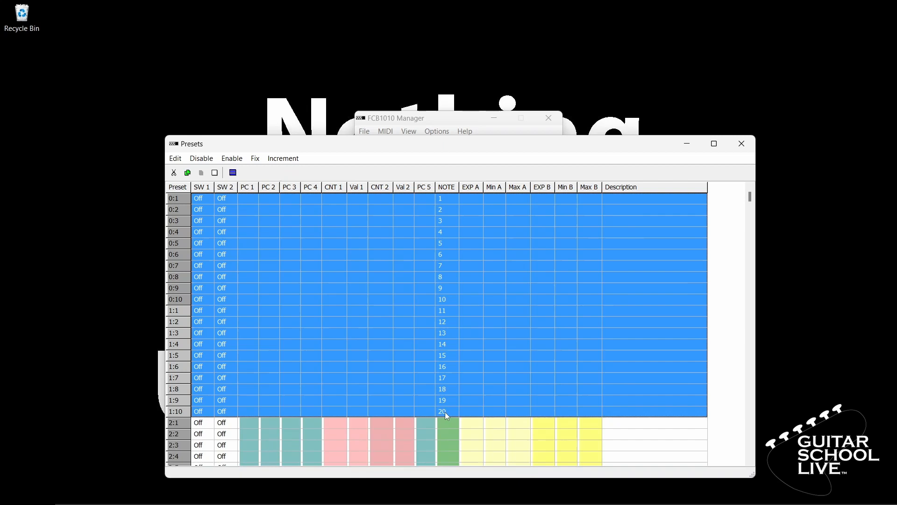
{"action": "left_click", "coordinate": [231, 158]}
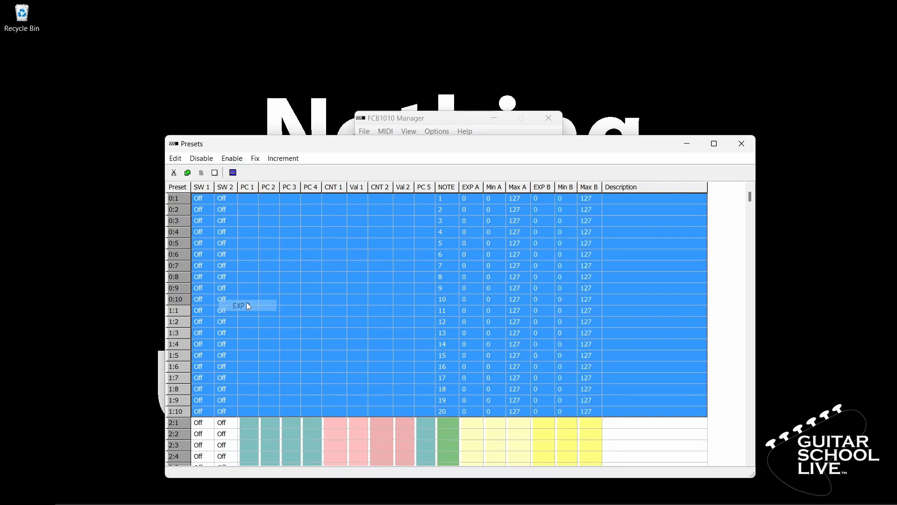
{"action": "mouse_move", "coordinate": [254, 174]}
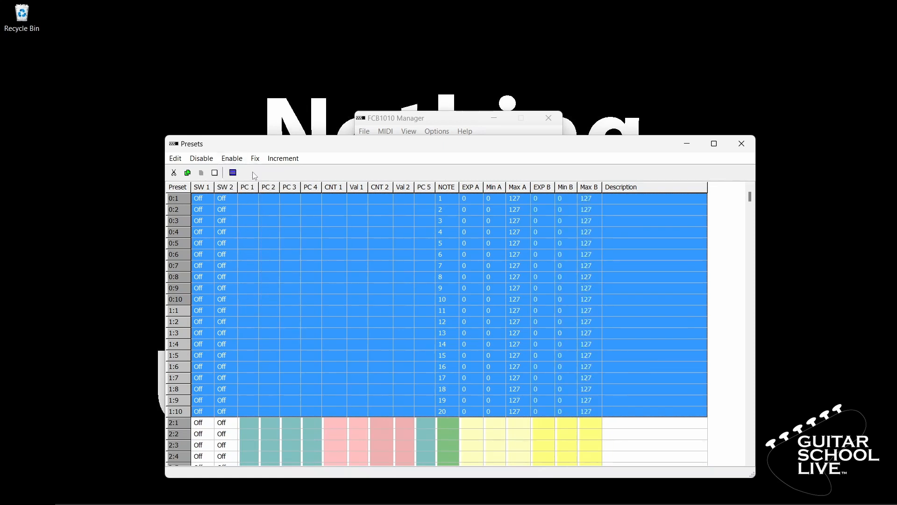
Fix expression pedal A to controller 7 and pedal B to controller 11 for the presets.
{"action": "left_click", "coordinate": [255, 157]}
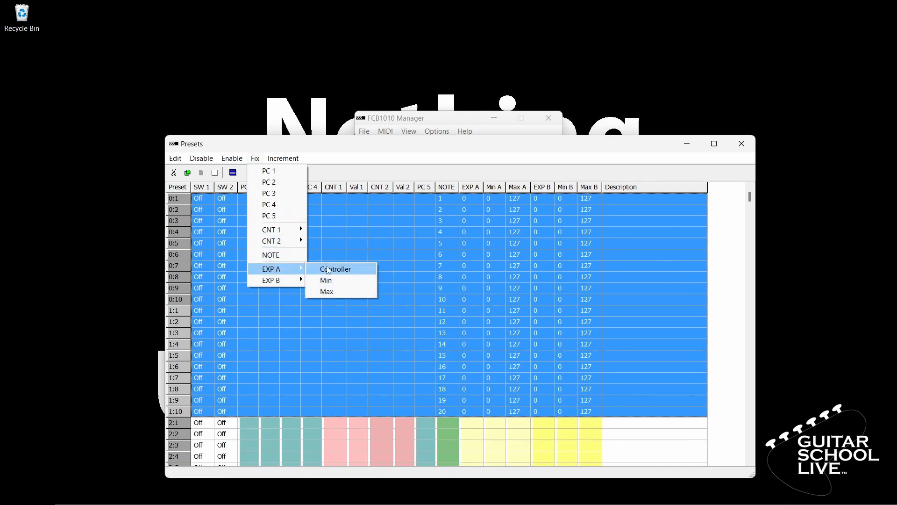
{"action": "left_click", "coordinate": [335, 270]}
{"action": "type", "text": "7"}
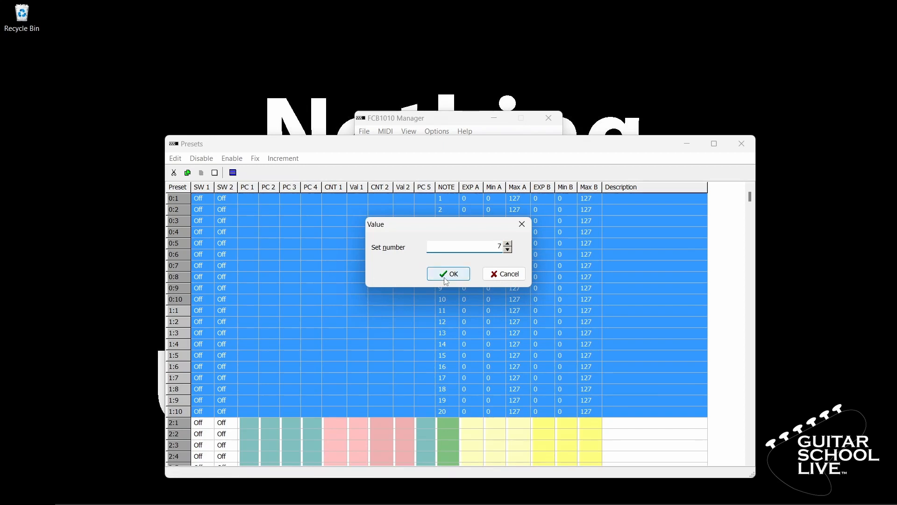
{"action": "left_click", "coordinate": [448, 273]}
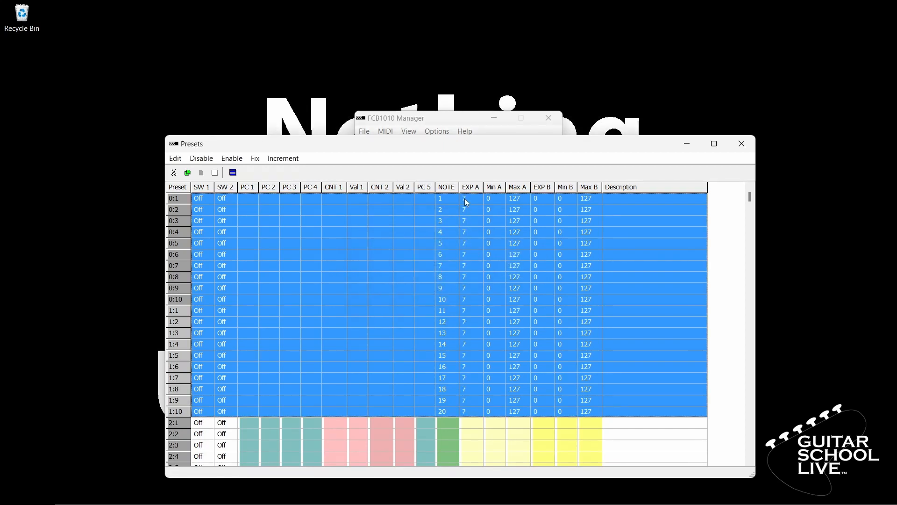
{"action": "mouse_move", "coordinate": [394, 238]}
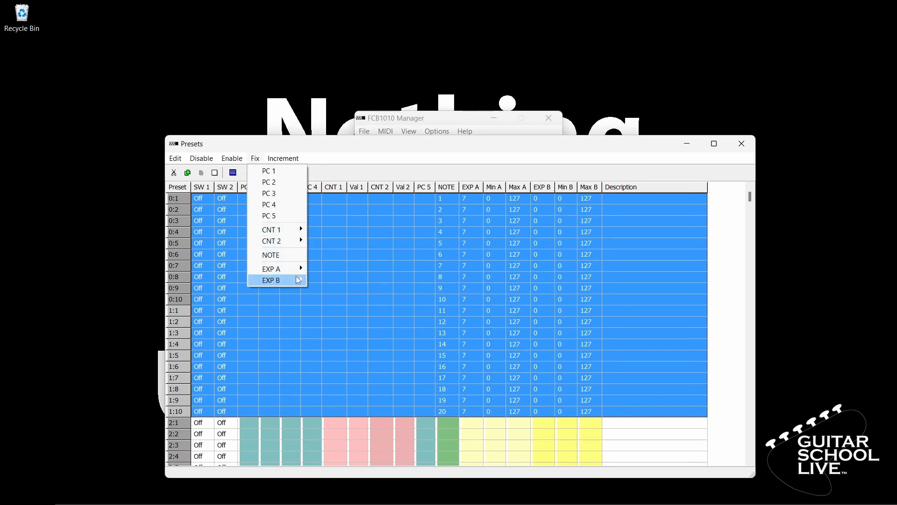
{"action": "left_click", "coordinate": [271, 279]}
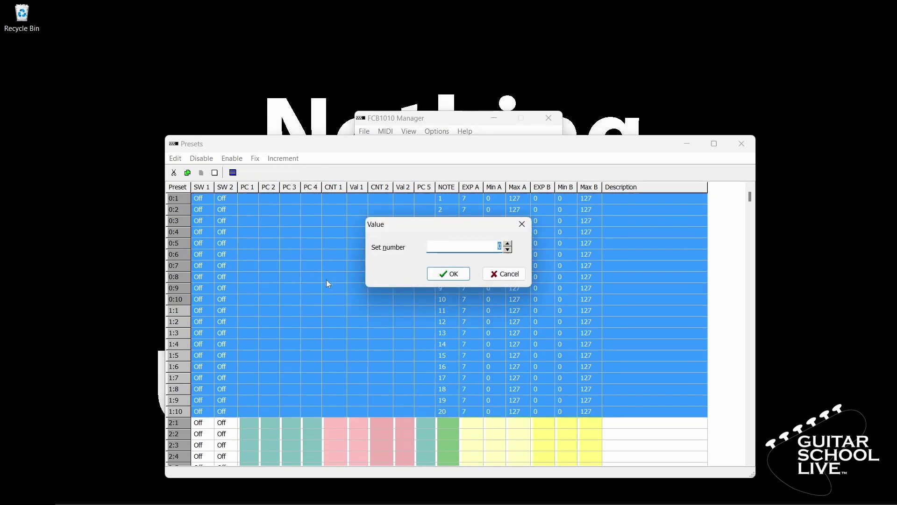
{"action": "type", "text": "11"}
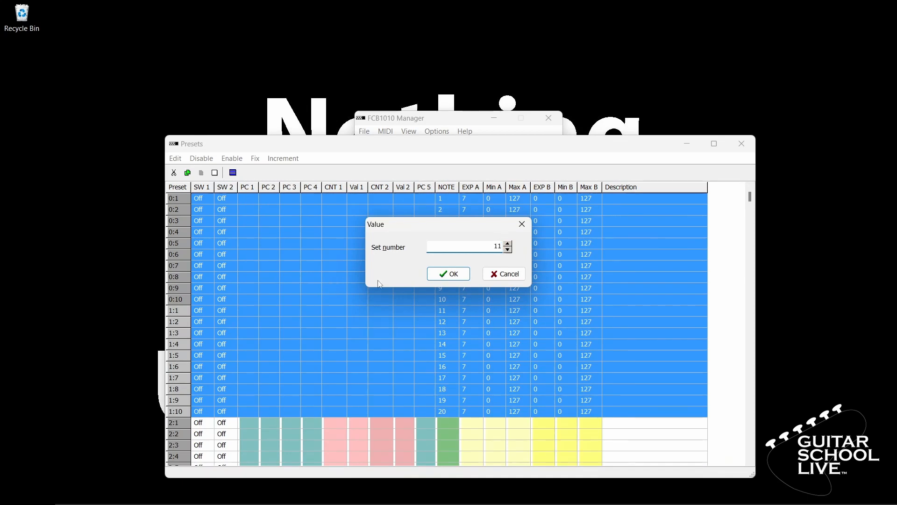
{"action": "left_click", "coordinate": [448, 274]}
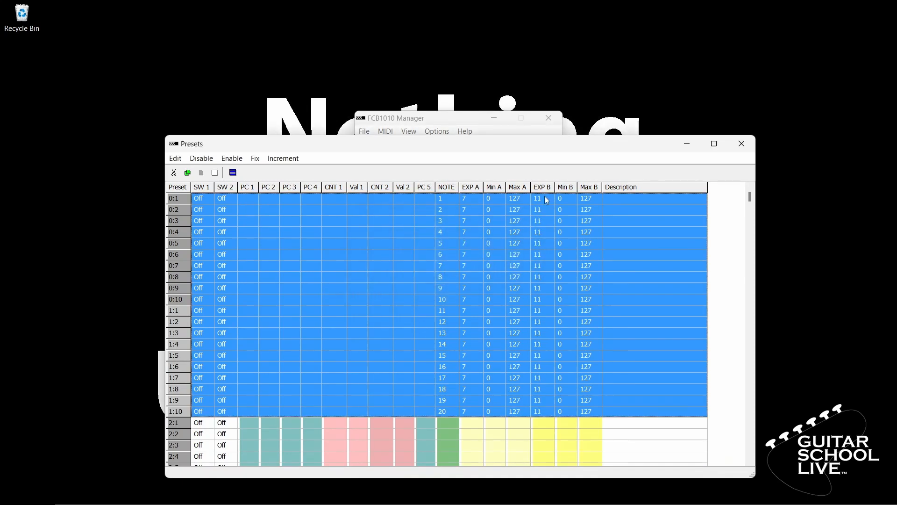
{"action": "mouse_move", "coordinate": [547, 412]}
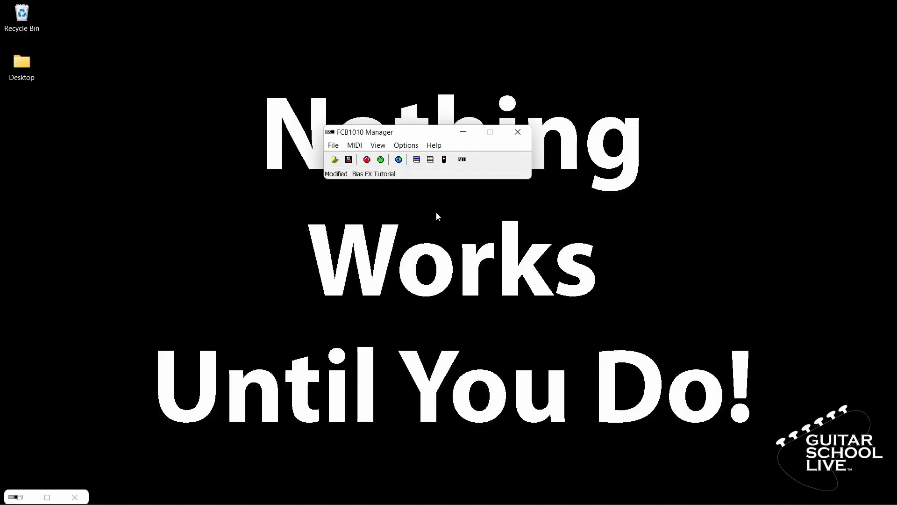
{"action": "mouse_move", "coordinate": [380, 159]}
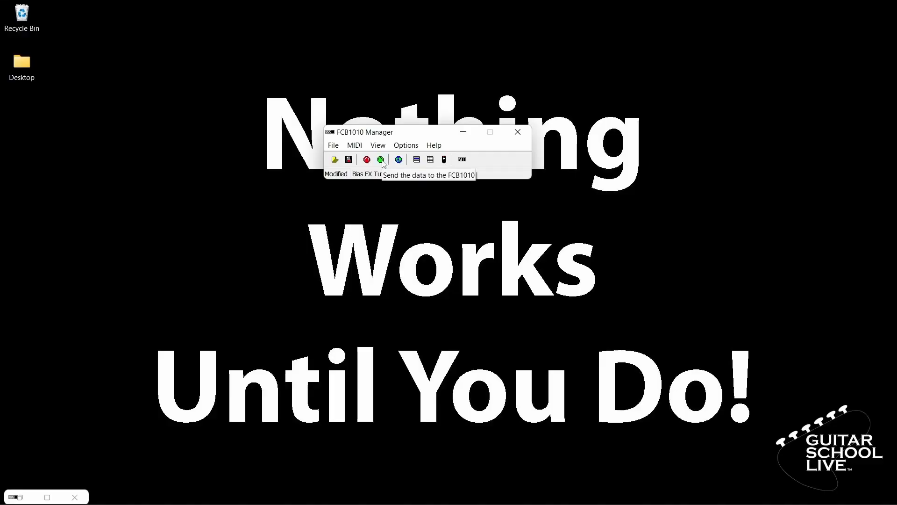
Send the preset data to the FCB1010 and acknowledge the data-sent message.
{"action": "left_click", "coordinate": [381, 159]}
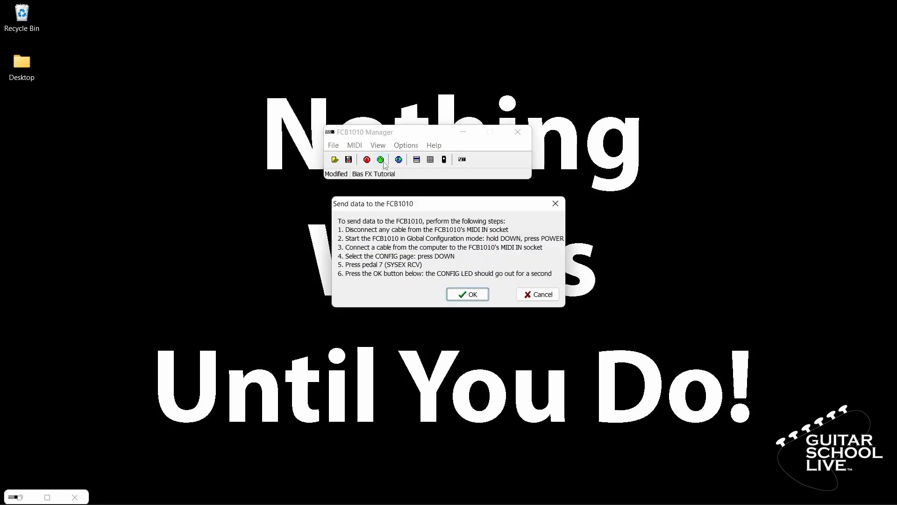
{"action": "mouse_move", "coordinate": [555, 254]}
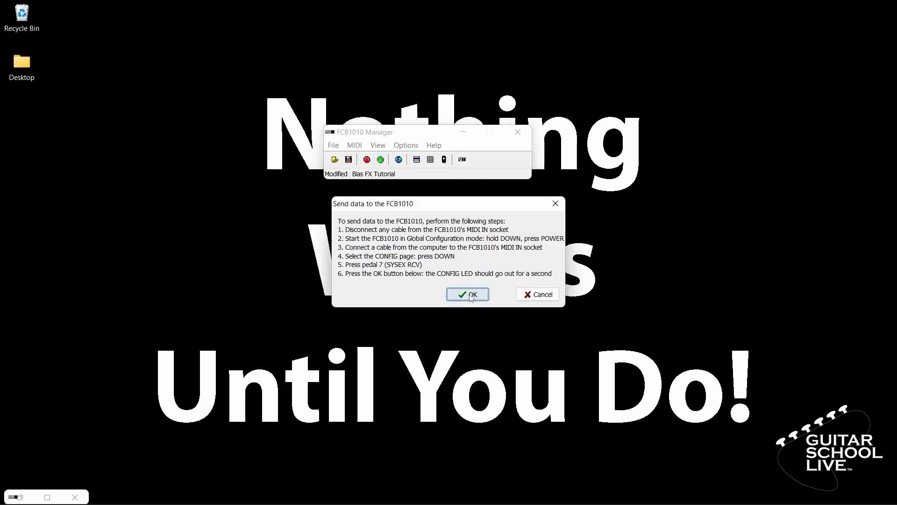
{"action": "left_click", "coordinate": [468, 294]}
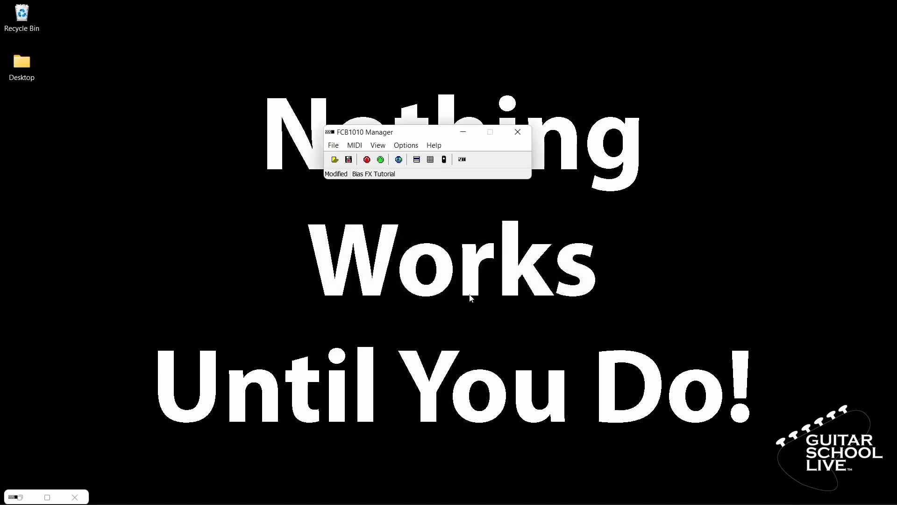
{"action": "left_click", "coordinate": [443, 159]}
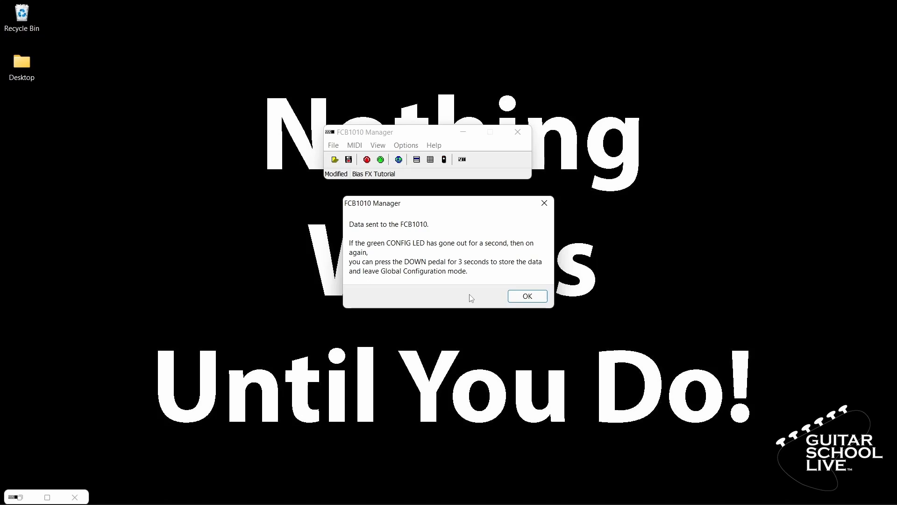
{"action": "left_click", "coordinate": [526, 296]}
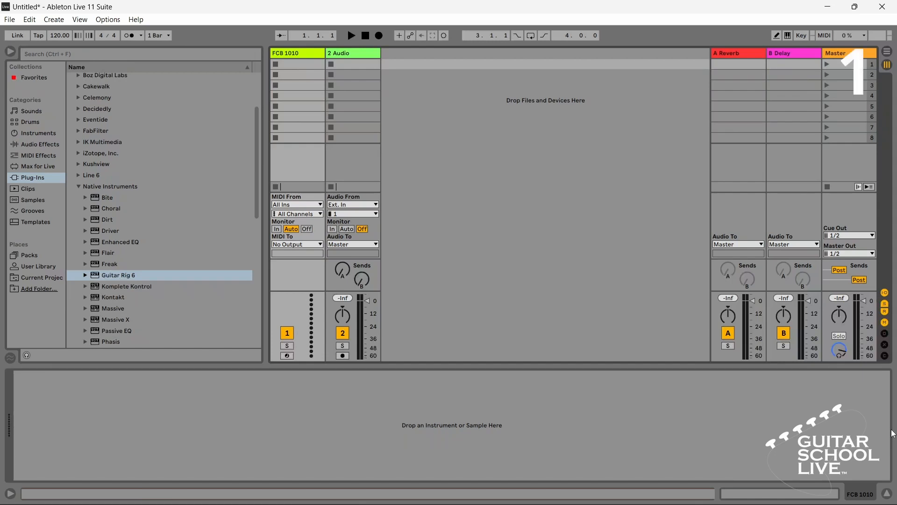
{"action": "mouse_move", "coordinate": [309, 64]}
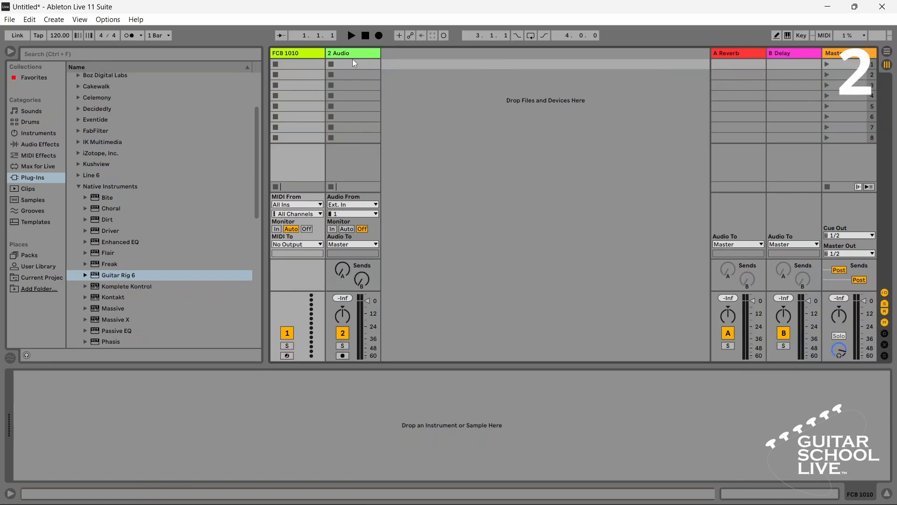
{"action": "mouse_move", "coordinate": [96, 275]}
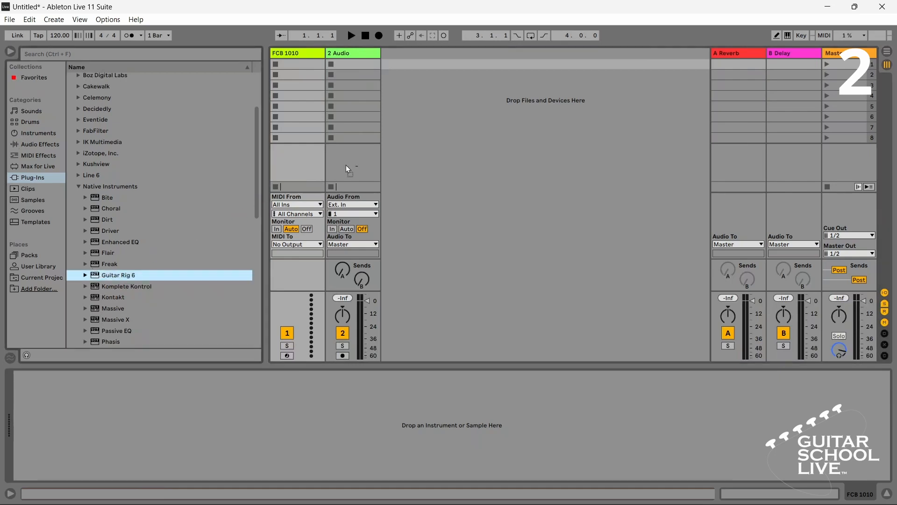
Add Guitar Rig 6 to 2 Audio and set the FCB 1010 track's MIDI From input.
{"action": "double_click", "coordinate": [118, 275]}
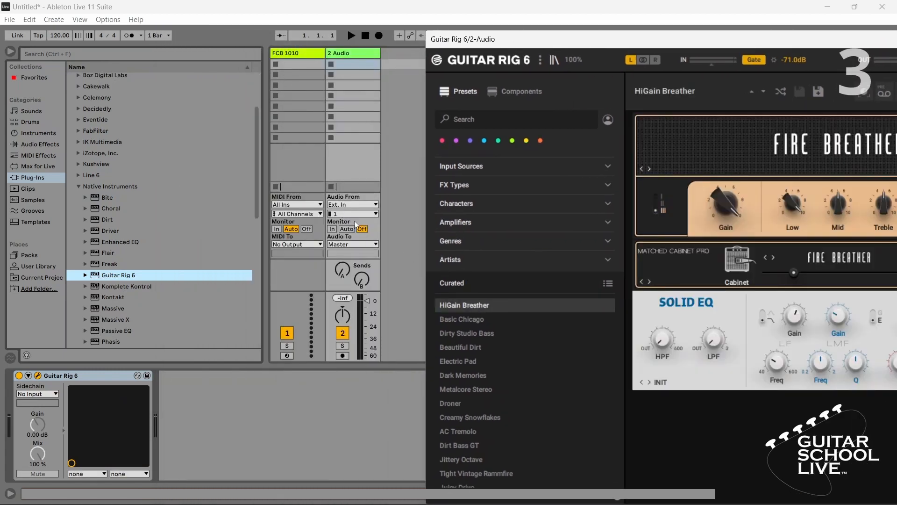
{"action": "left_click", "coordinate": [294, 205]}
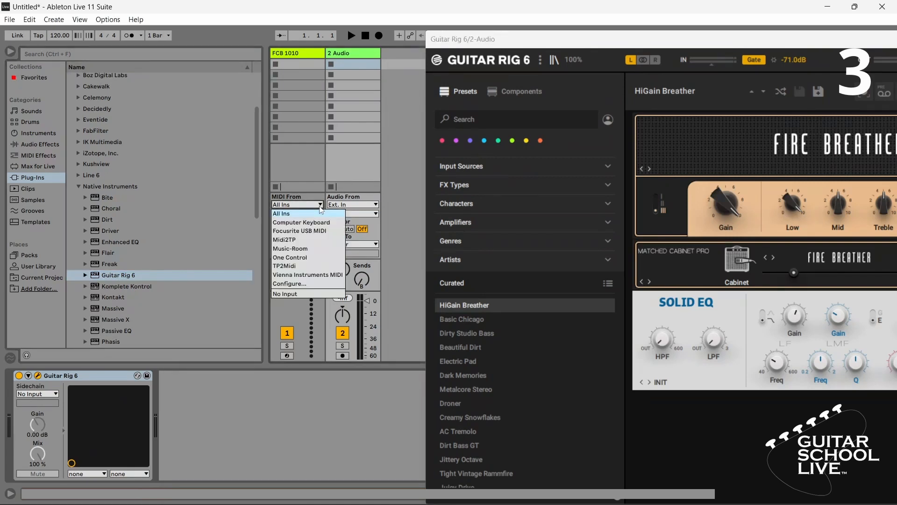
{"action": "left_click", "coordinate": [298, 231]}
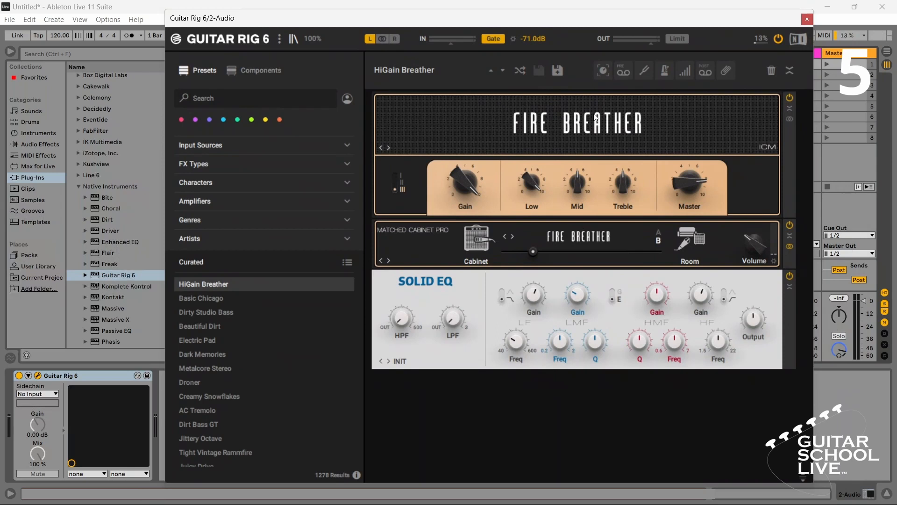
Show the Macros view and switch macros 1–10 (Gain Type through Control 10) to button mode.
{"action": "left_click", "coordinate": [602, 70]}
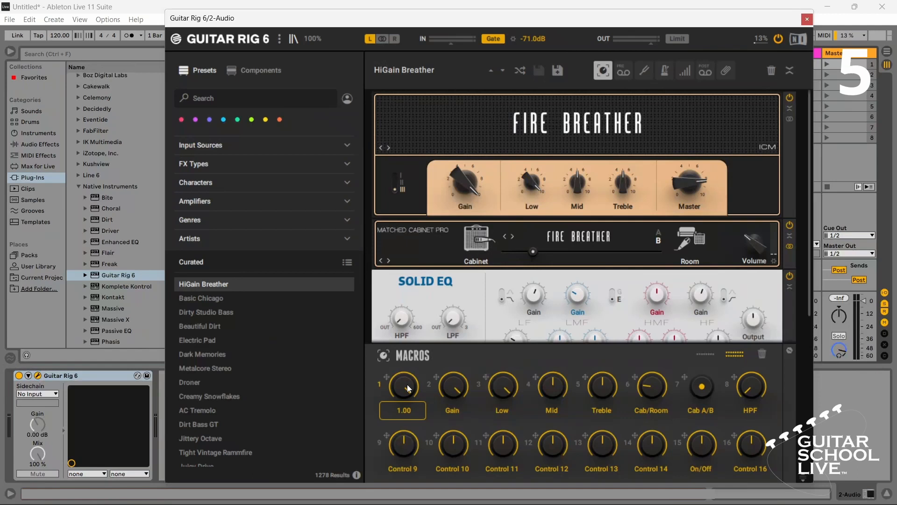
{"action": "right_click", "coordinate": [403, 385]}
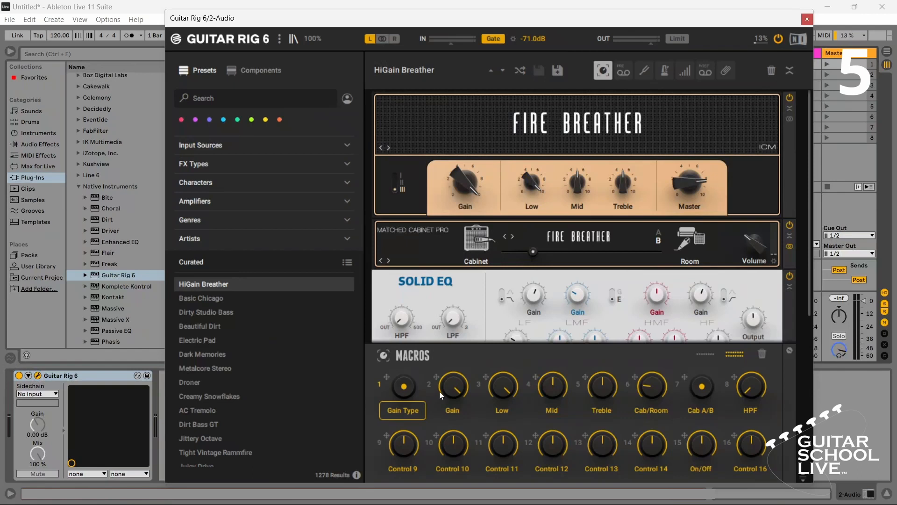
{"action": "right_click", "coordinate": [453, 386]}
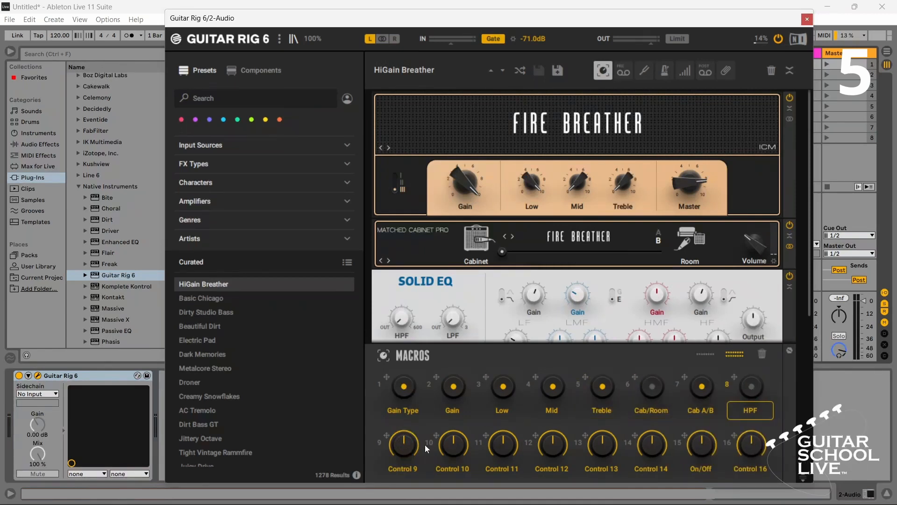
{"action": "right_click", "coordinate": [452, 446]}
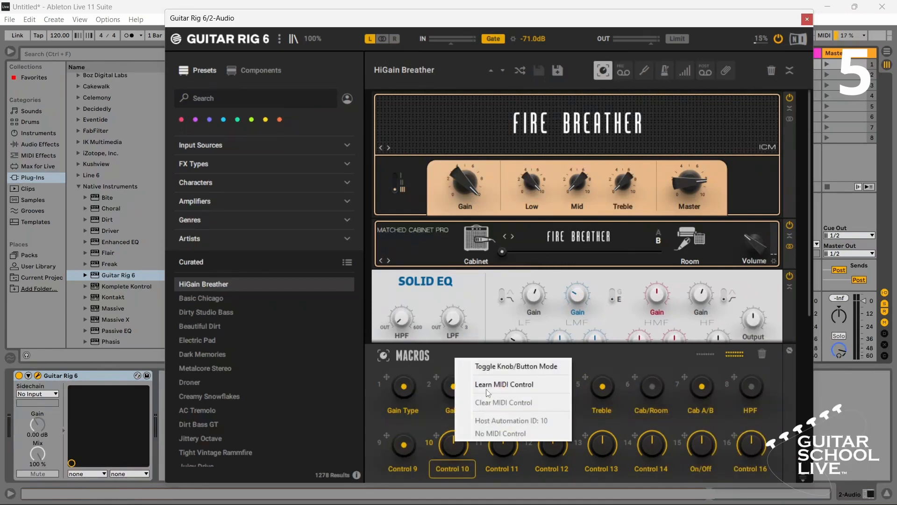
{"action": "left_click", "coordinate": [489, 372]}
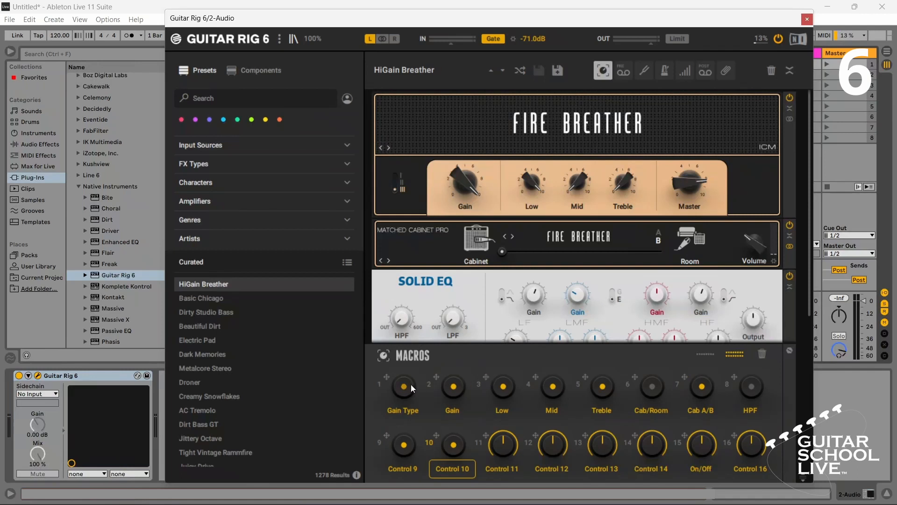
Learn MIDI Control for Gain Type, Cab A/B and HPF macros from the FCB1010 footswitches.
{"action": "right_click", "coordinate": [402, 388]}
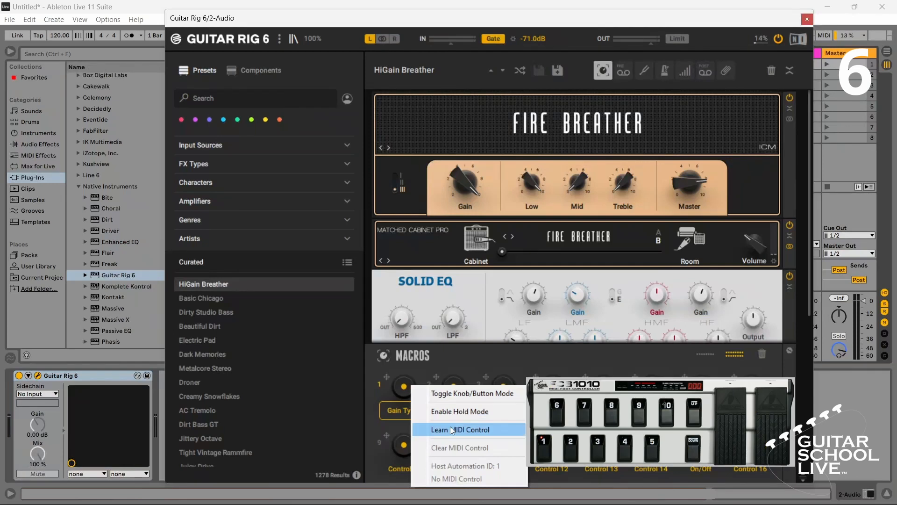
{"action": "left_click", "coordinate": [451, 428]}
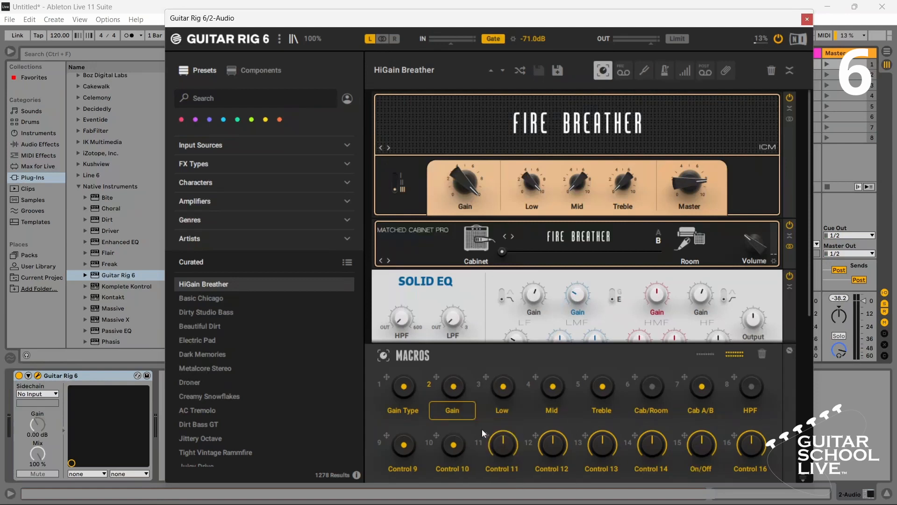
{"action": "right_click", "coordinate": [502, 386]}
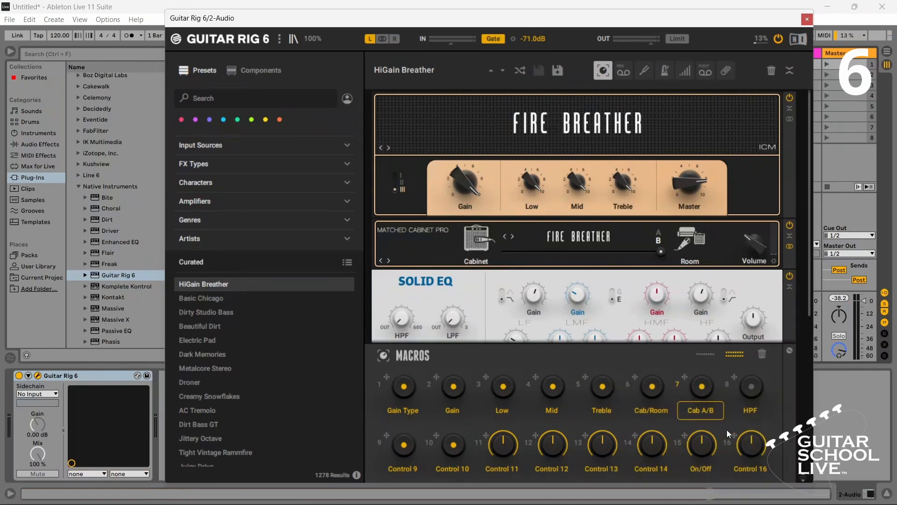
{"action": "left_click", "coordinate": [750, 411]}
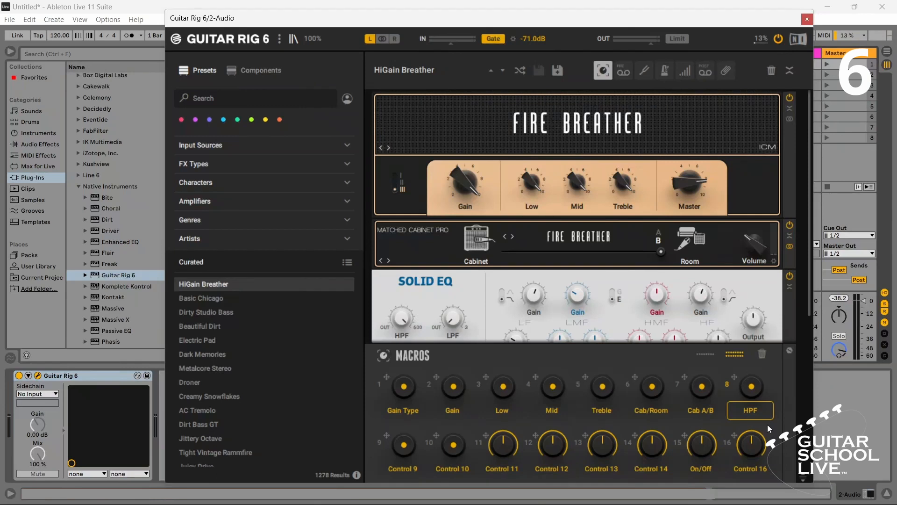
{"action": "right_click", "coordinate": [452, 443]}
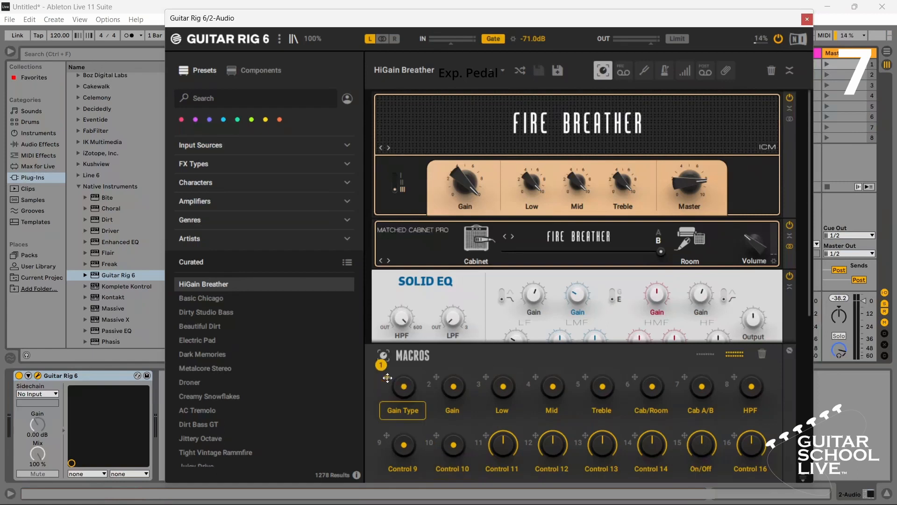
{"action": "scroll", "scroll_direction": "down", "scroll_amount": 3}
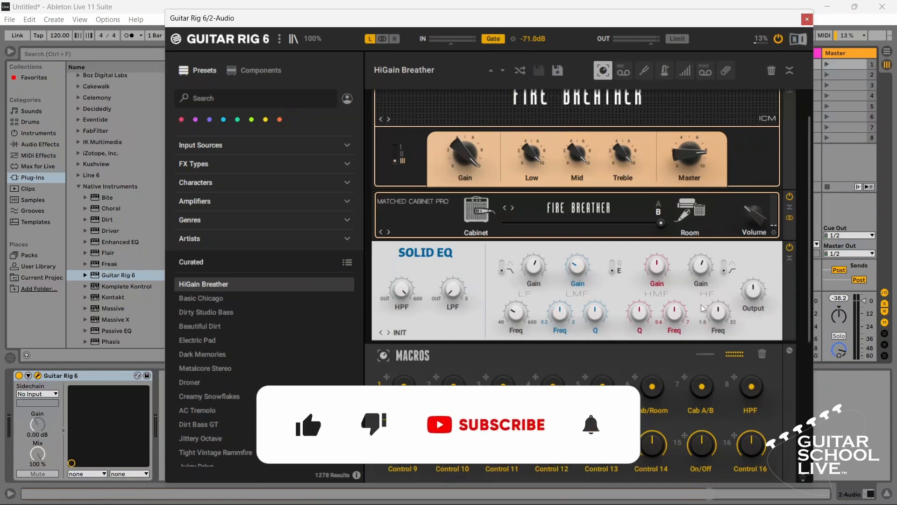
{"action": "left_click", "coordinate": [486, 425]}
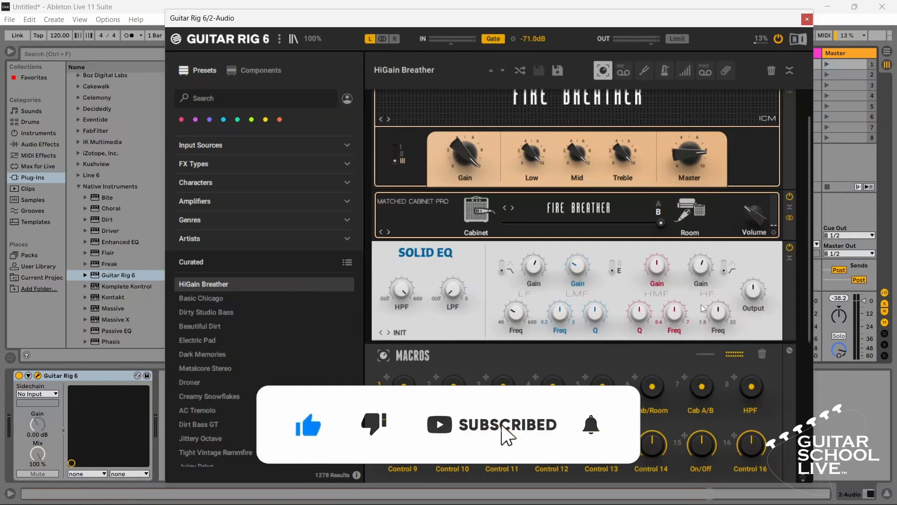